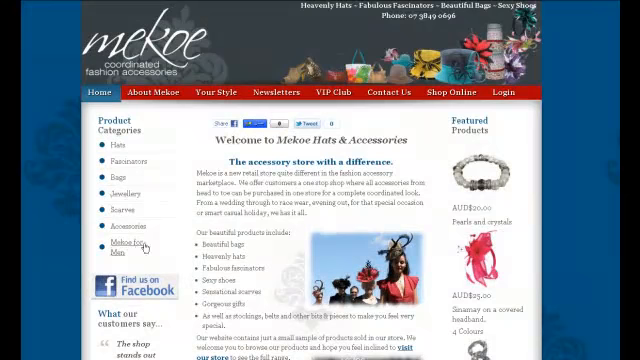
pyautogui.moveTo(146, 192)
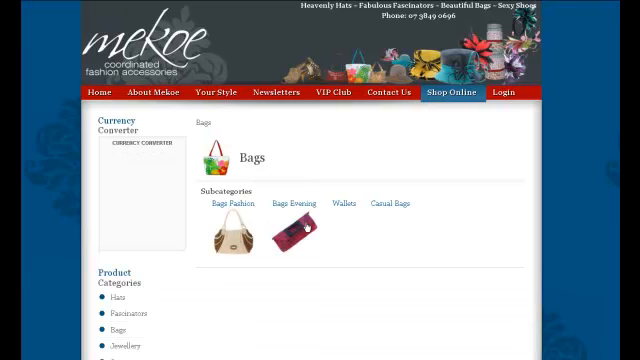
# Expand the Currency Converter and open the Bags Evening subcategory listing.
pyautogui.click(144, 146)
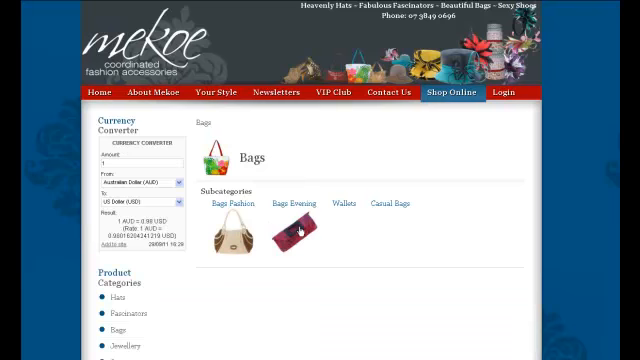
pyautogui.moveTo(296, 228)
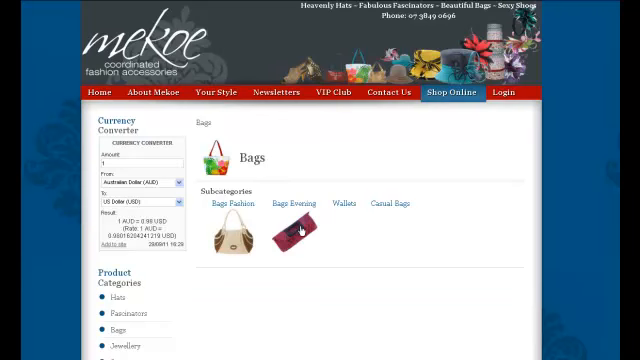
pyautogui.moveTo(300, 230)
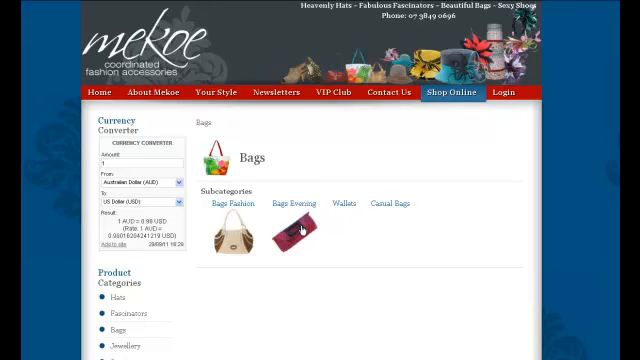
pyautogui.click(292, 204)
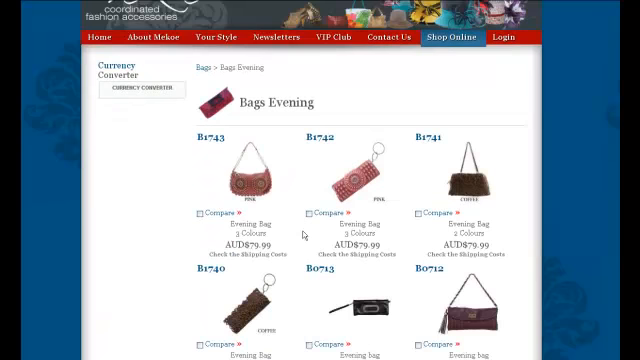